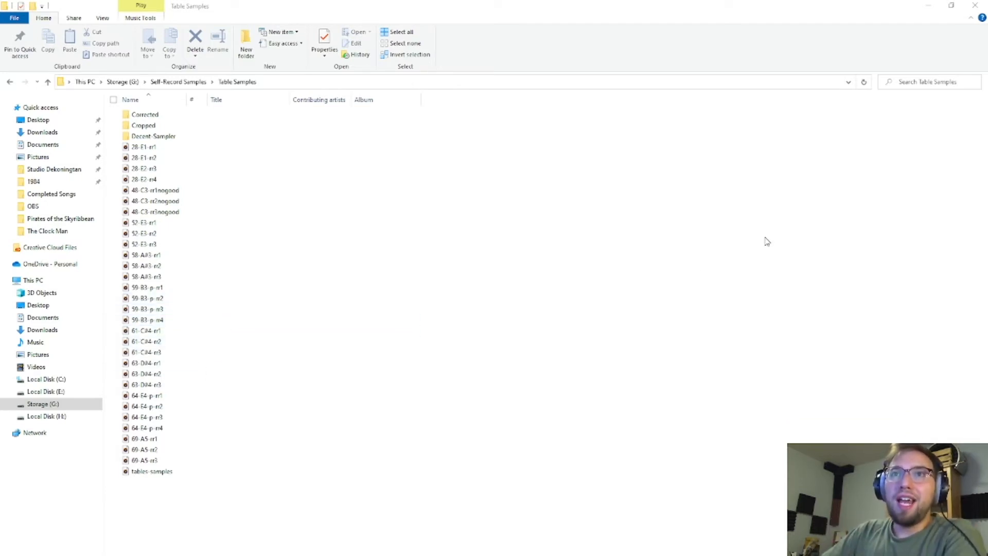
# Step: Bring The Tables preset into view in Decent Sampler, showing its Phaser, Delay Wetness, Frequency Filter and Reverb knobs
pyautogui.click(144, 146)
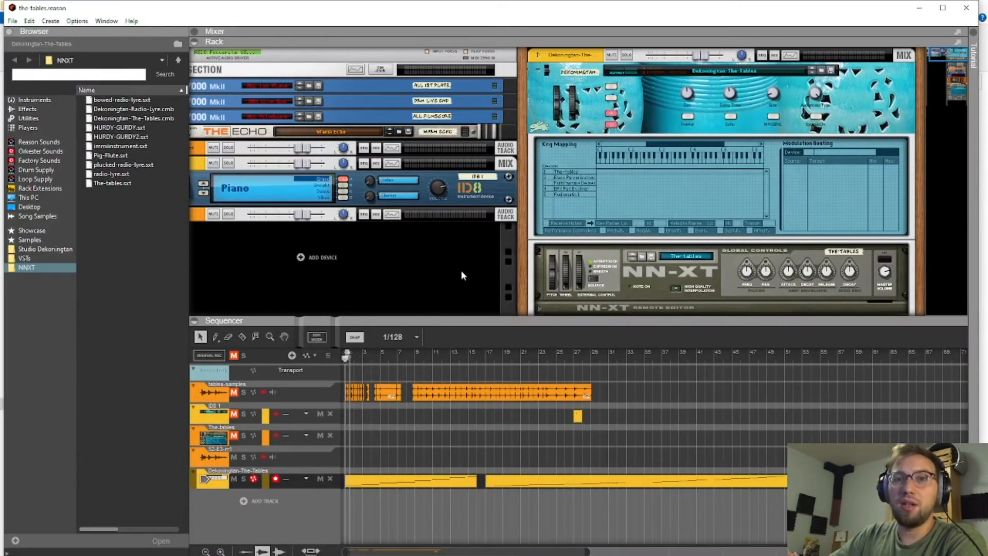
pyautogui.moveTo(734, 108)
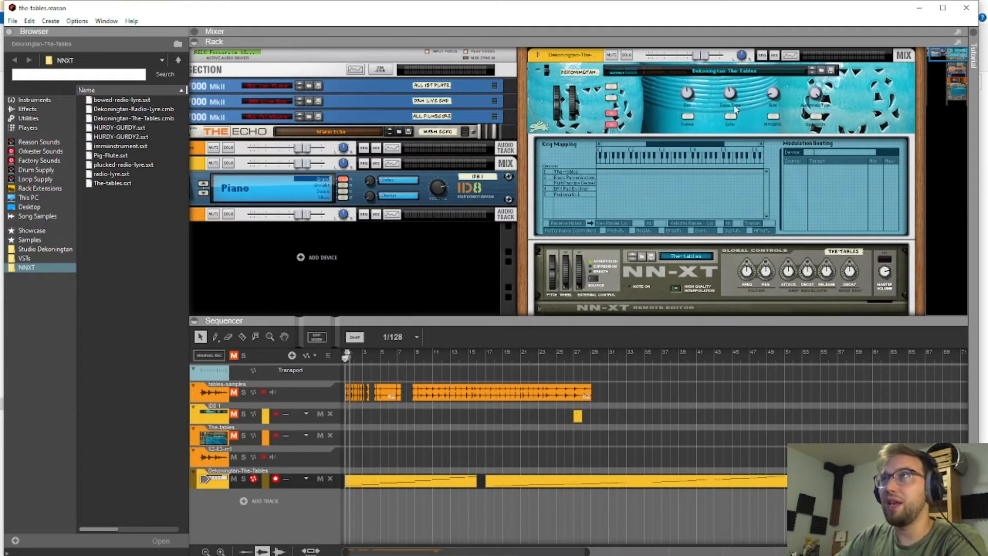
pyautogui.moveTo(786, 205)
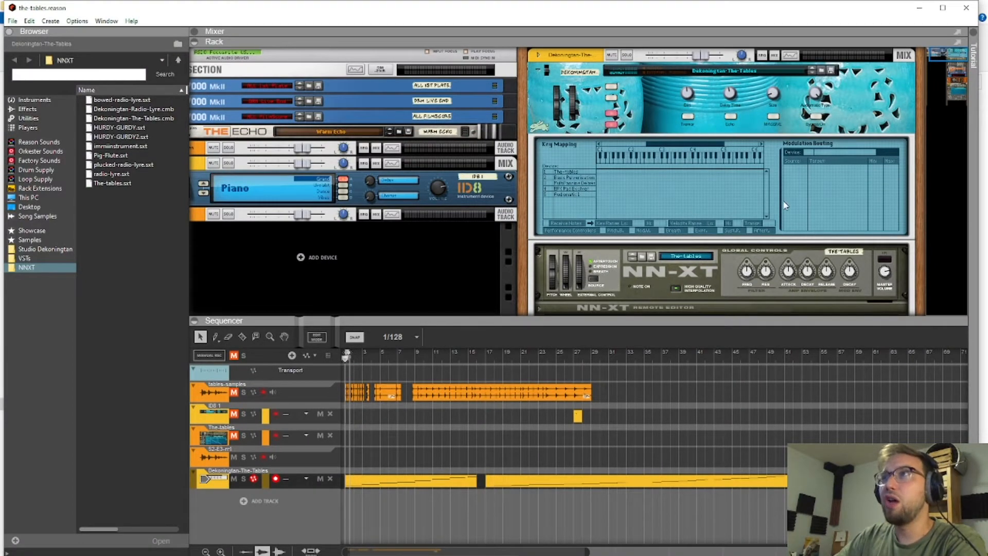
pyautogui.moveTo(769, 171)
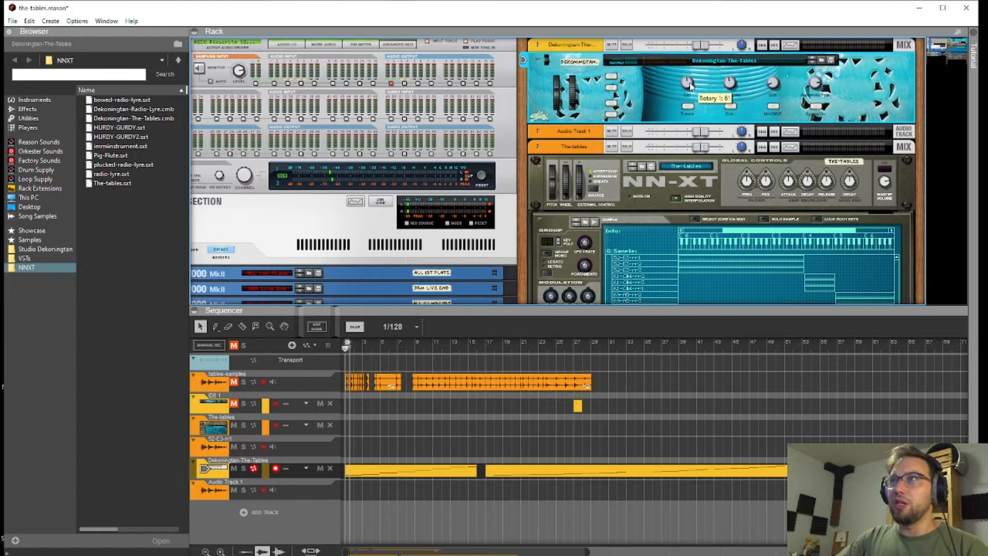
pyautogui.moveTo(690, 88)
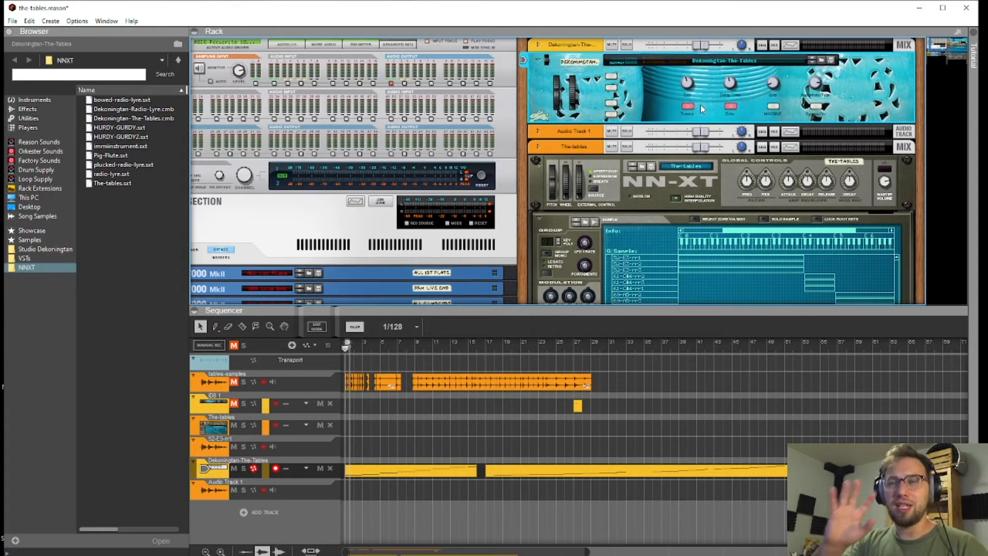
pyautogui.moveTo(676, 109)
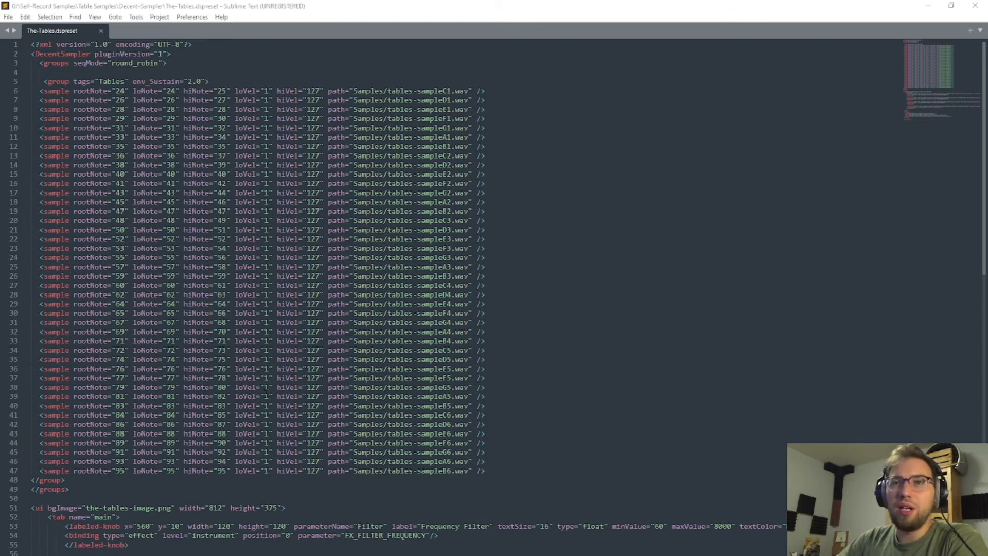
pyautogui.scroll(-3)
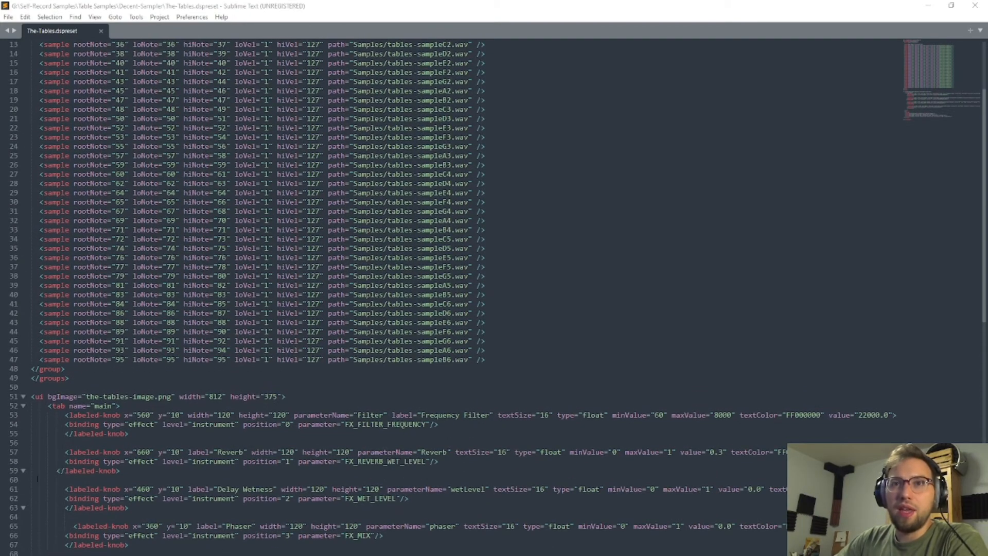
pyautogui.scroll(-3)
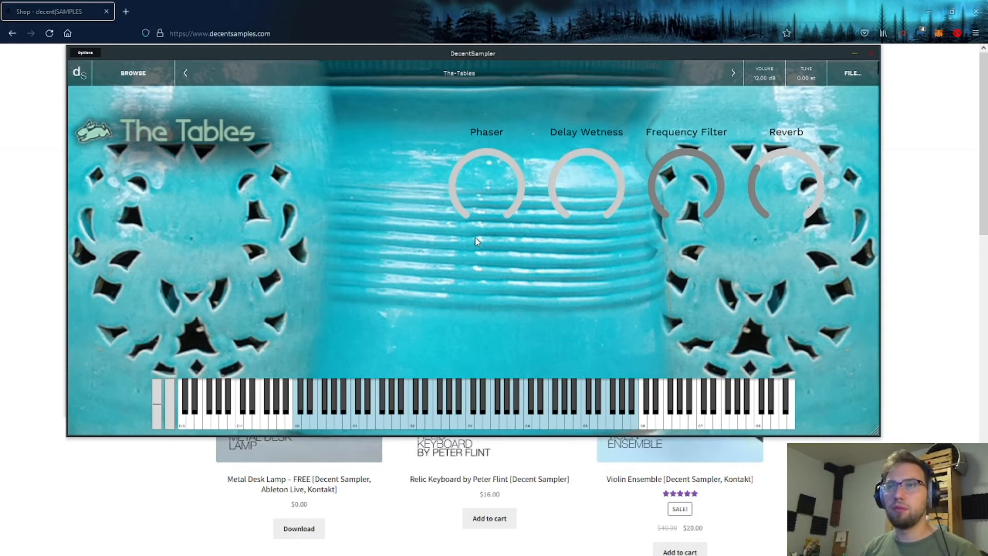
pyautogui.click(510, 417)
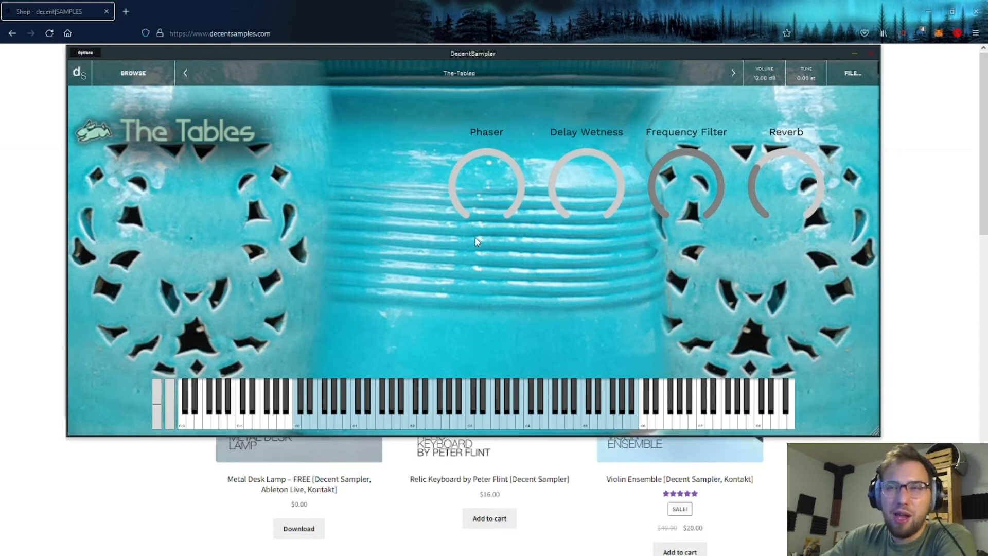
# Step: Play keyboard notes while turning the Frequency Filter knob down to hear the darker tone
pyautogui.click(433, 414)
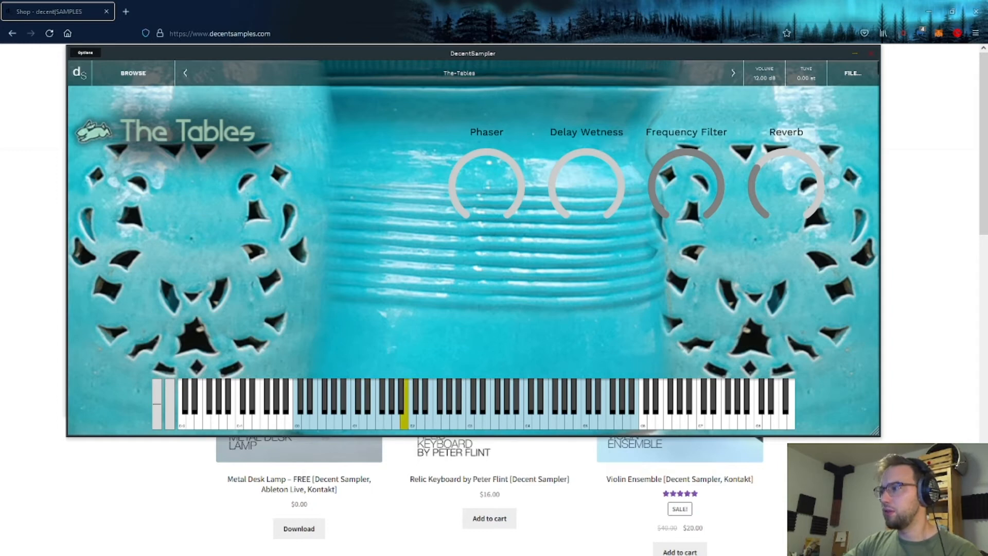
pyautogui.click(420, 414)
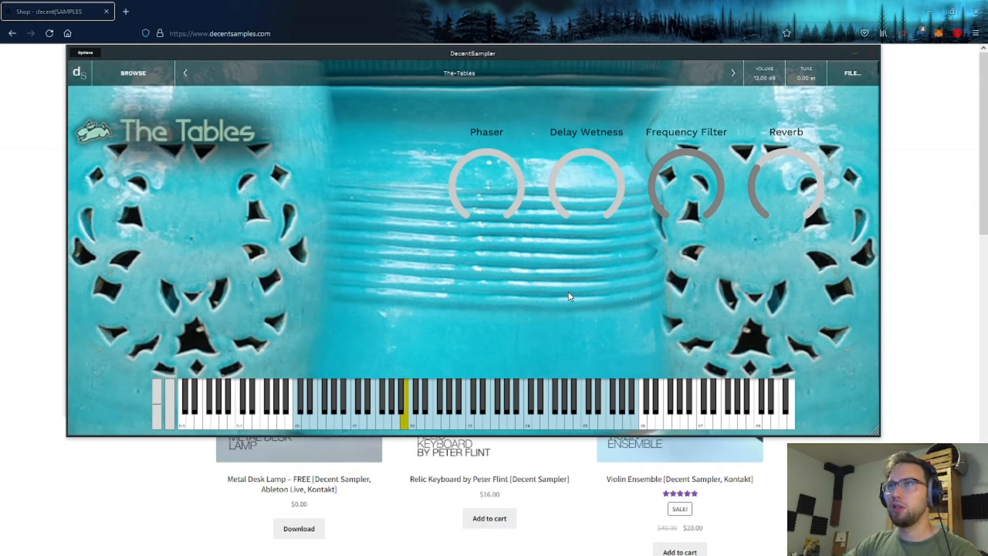
pyautogui.moveTo(687, 183); pyautogui.dragTo(687, 170)
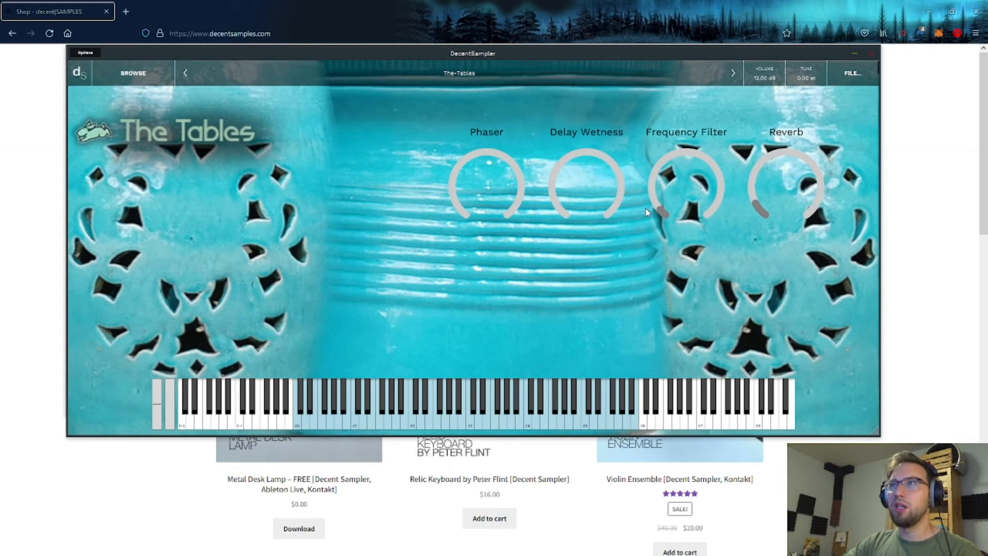
pyautogui.moveTo(663, 217)
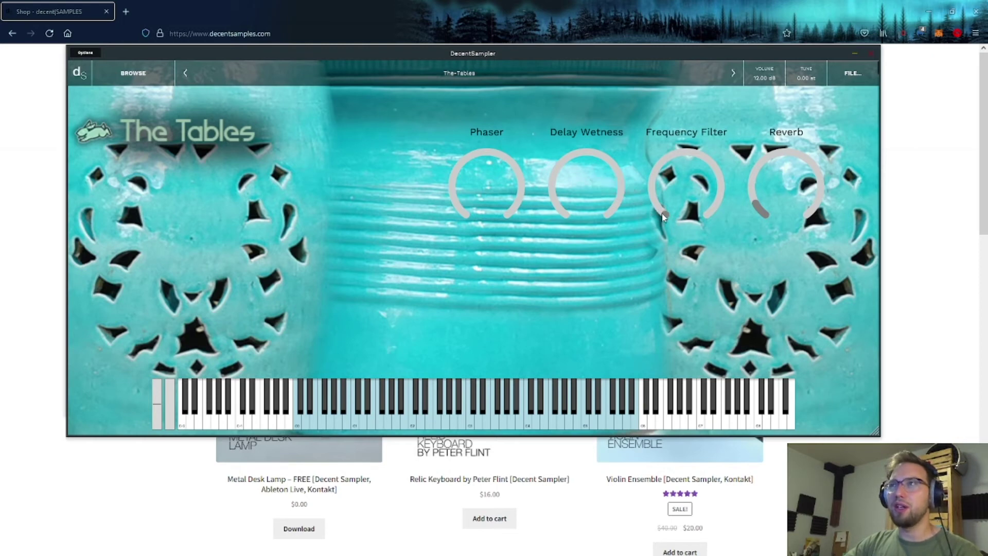
pyautogui.click(417, 414)
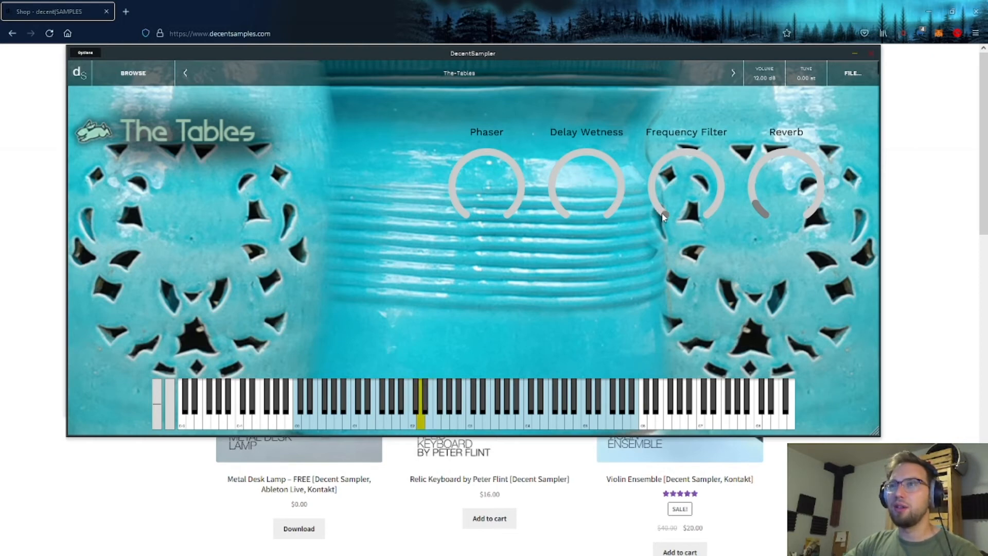